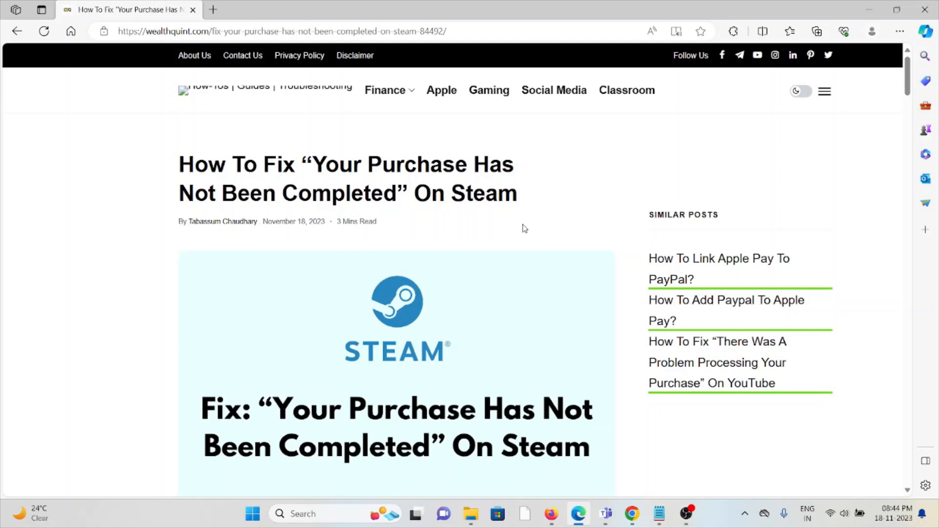
- Scroll past the intro to the quoted Steam error message and the 'How To Fix' heading
scroll("down", 3)
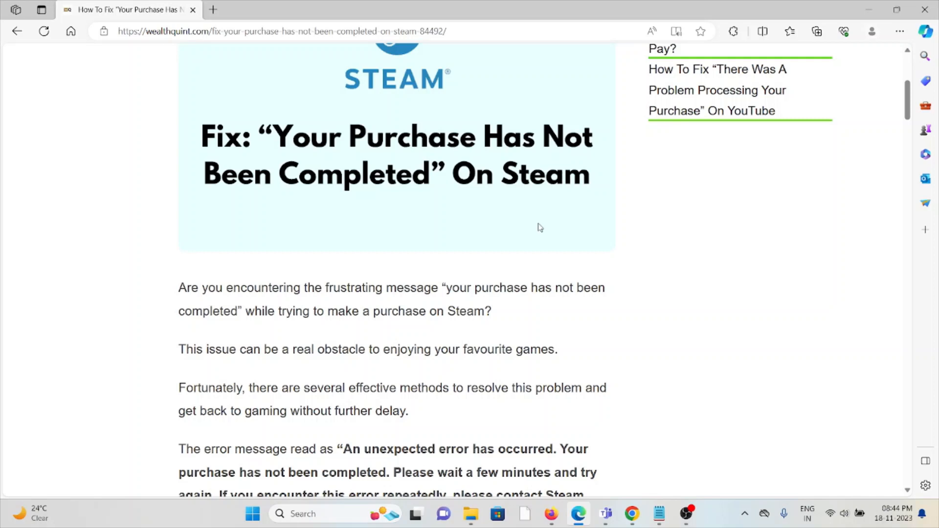
mouse_move(548, 255)
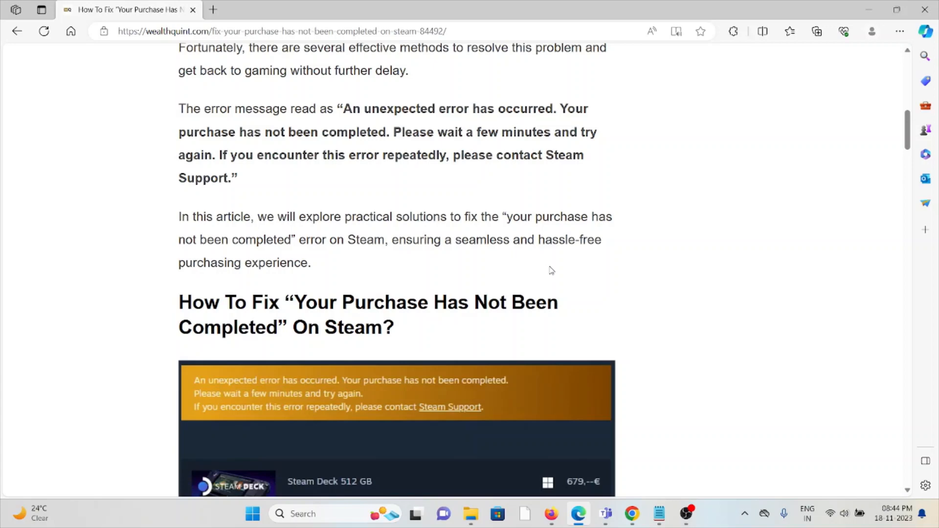
- Scroll past the error screenshot to the fix summary and section 1, Check Your Internet Connection
scroll("down", 3)
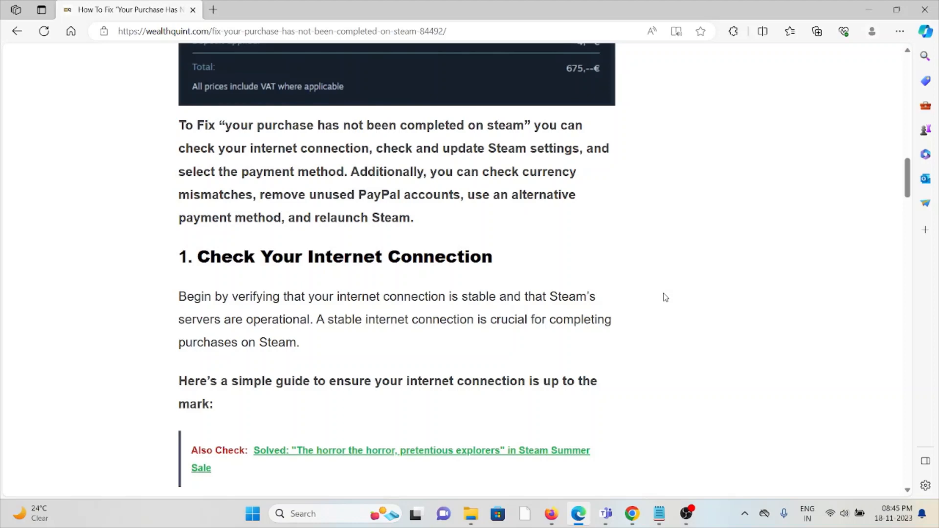
- Scroll through the speed test and modem reset bullets to section 2, Check And Update Steam Settings
scroll("down", 3)
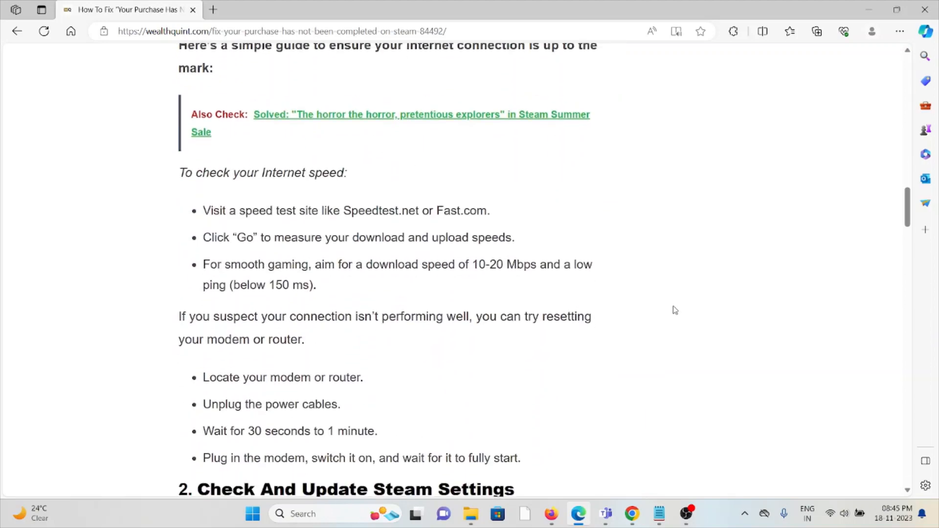
scroll("down", 3)
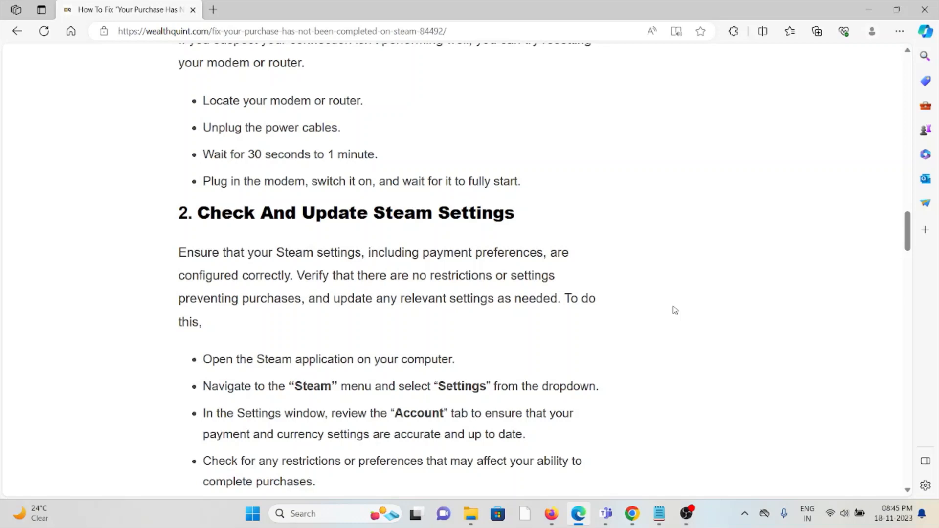
mouse_move(697, 279)
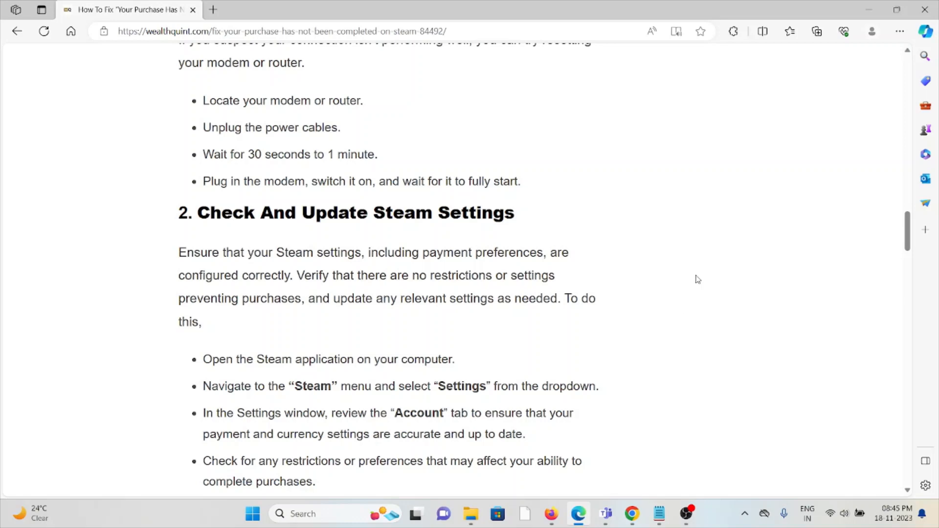
- Scroll past the Steam settings bullets to section 3, Select The Payment Method, and its PayPal steps
scroll("down", 3)
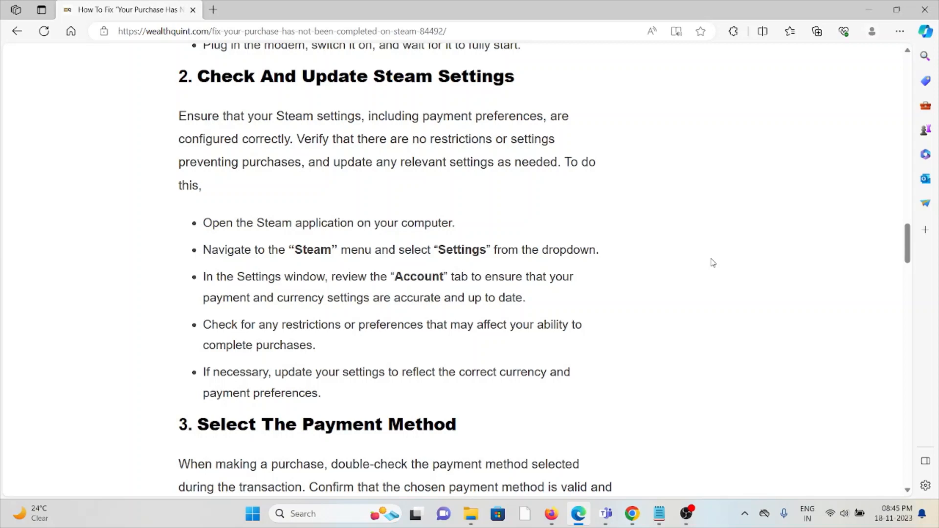
scroll("down", 3)
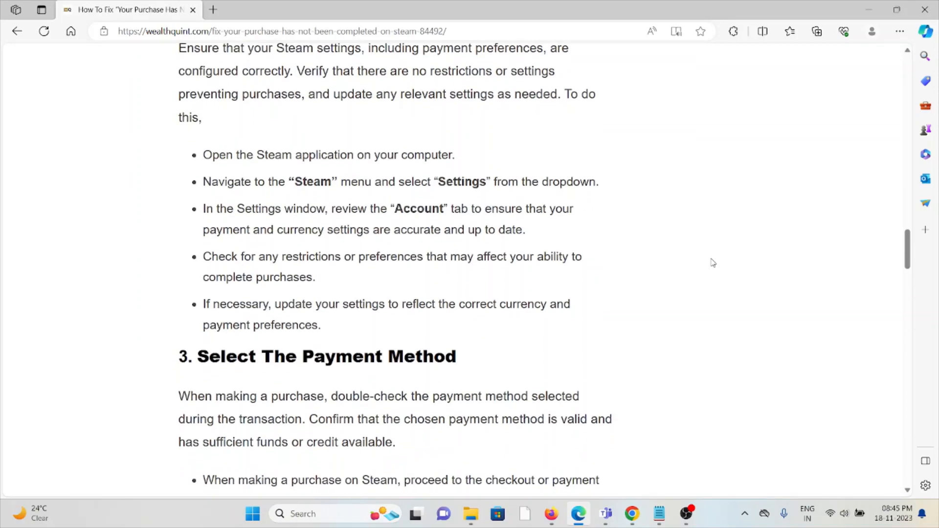
scroll("down", 3)
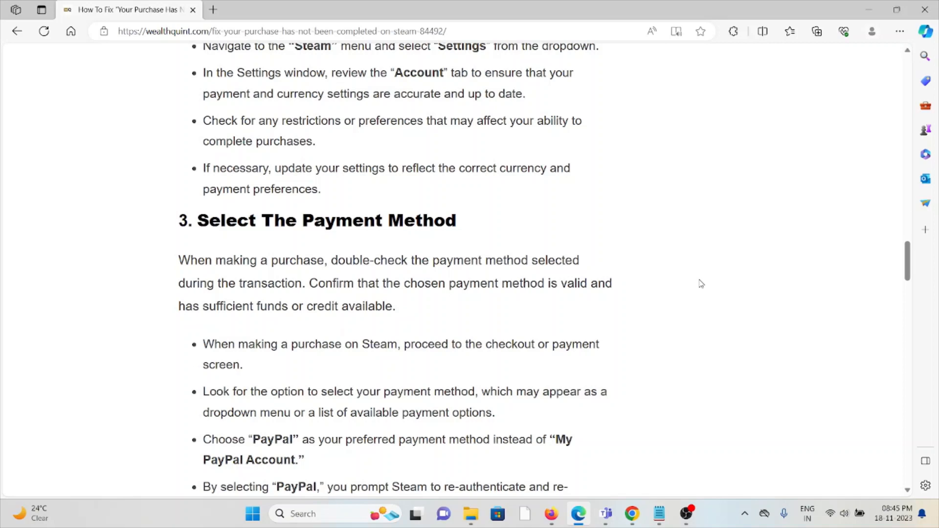
- Scroll through the payment-method bullets to section 4 on checking for a currency mismatch
scroll("down", 3)
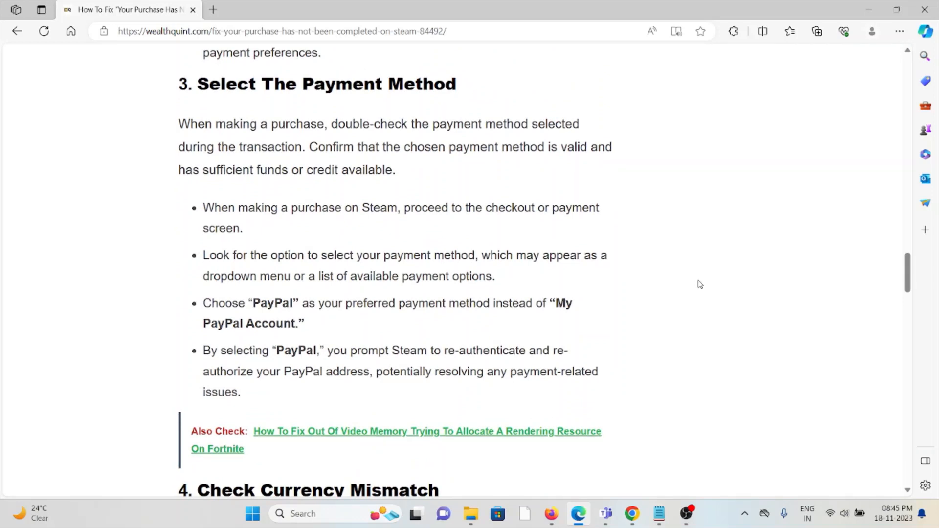
mouse_move(711, 194)
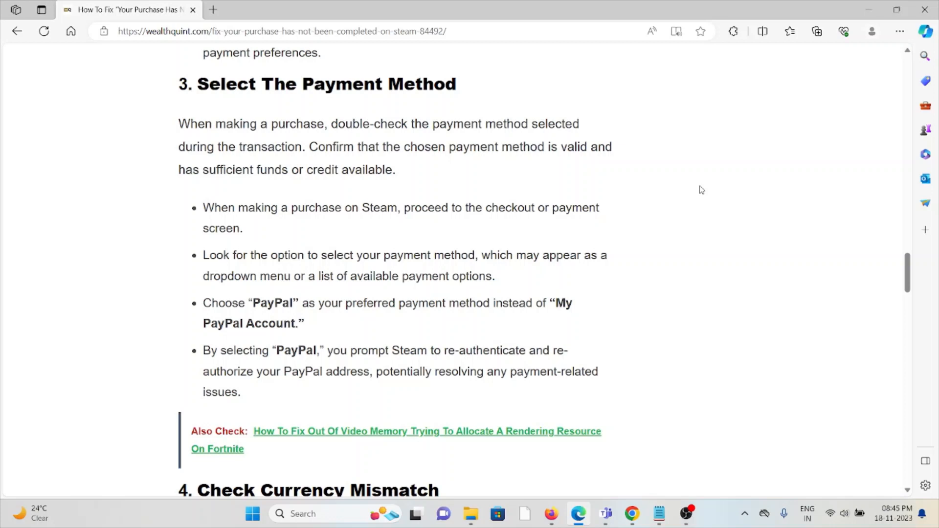
mouse_move(702, 176)
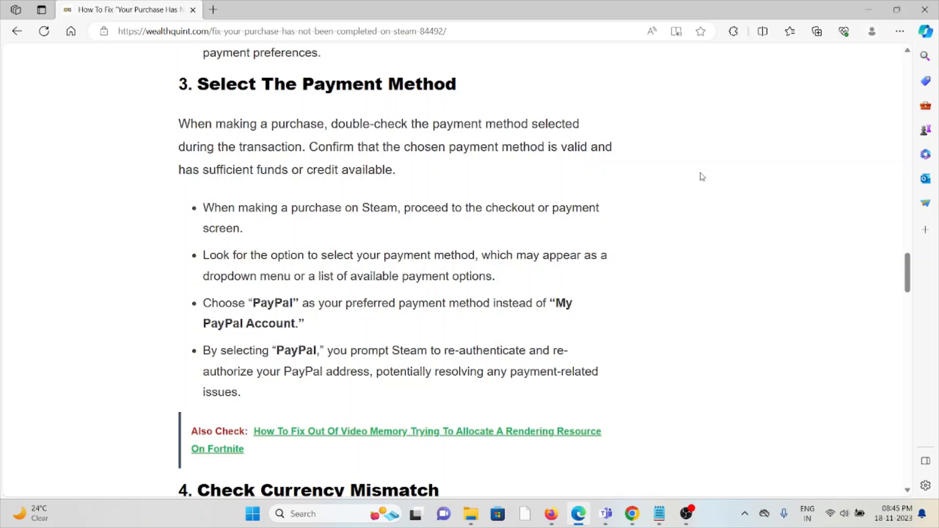
mouse_move(716, 186)
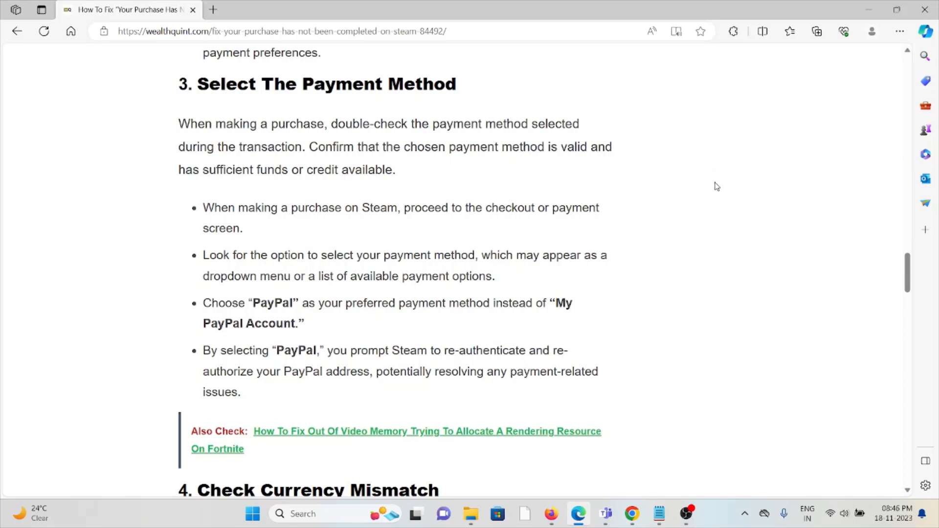
mouse_move(713, 177)
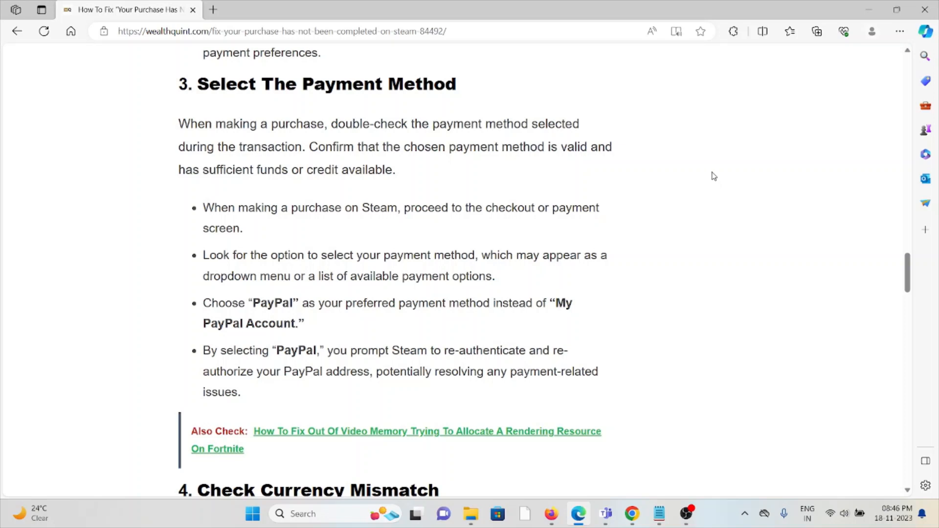
mouse_move(717, 162)
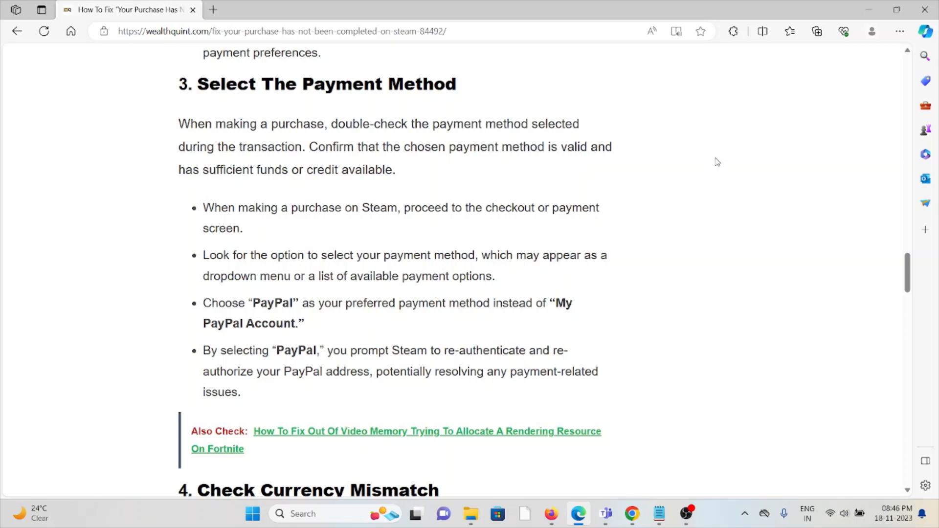
mouse_move(683, 160)
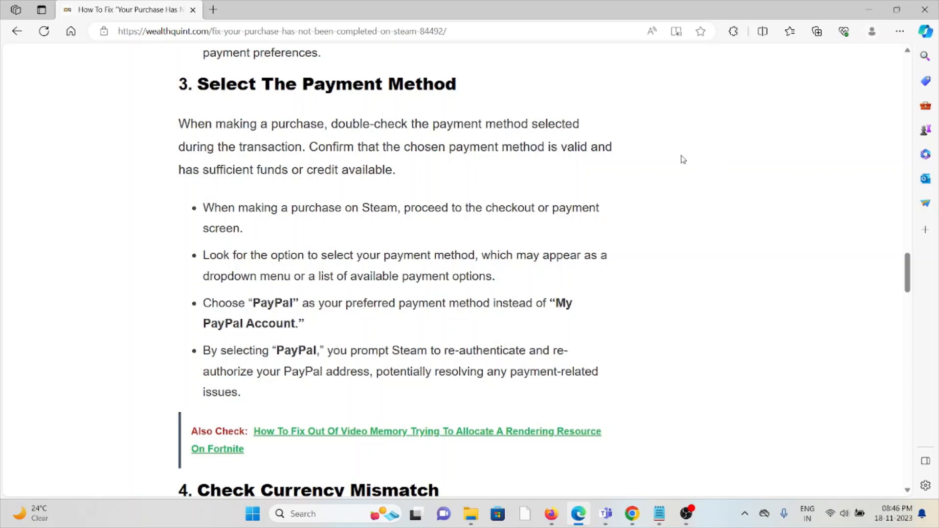
mouse_move(701, 128)
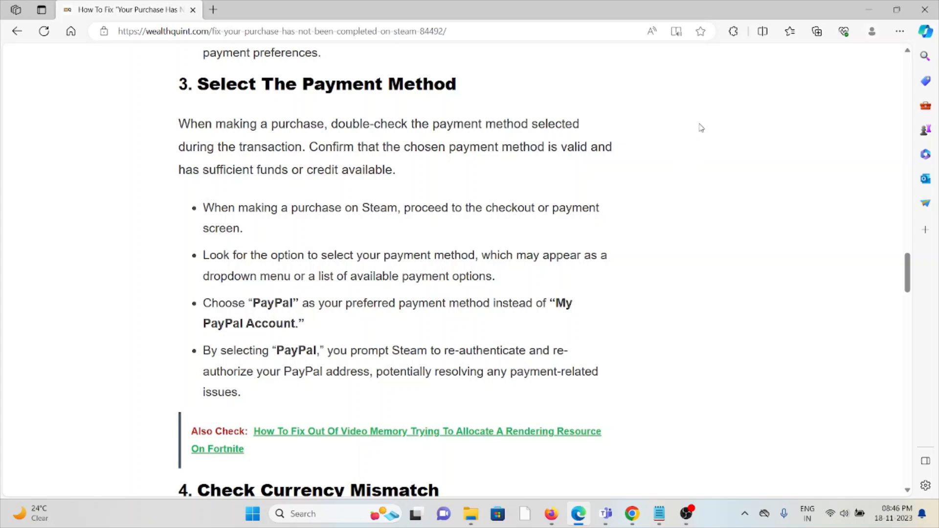
mouse_move(687, 115)
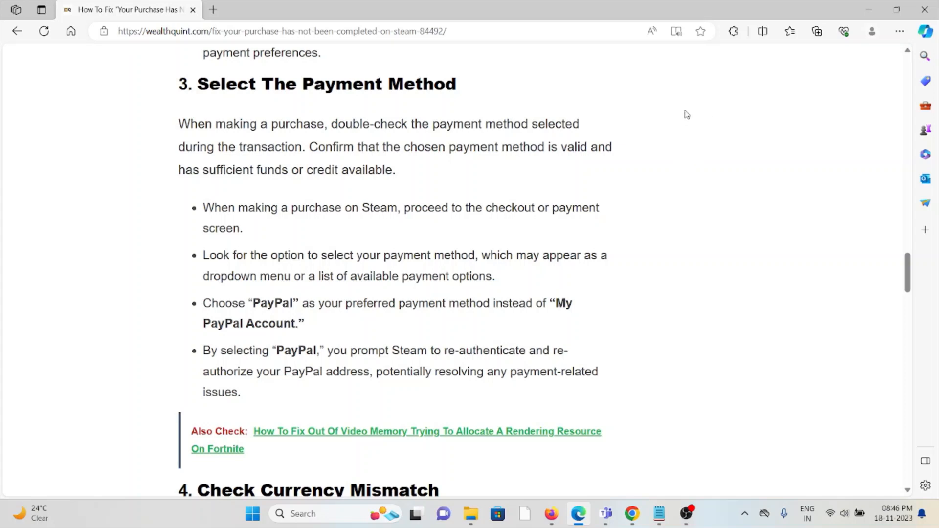
mouse_move(677, 117)
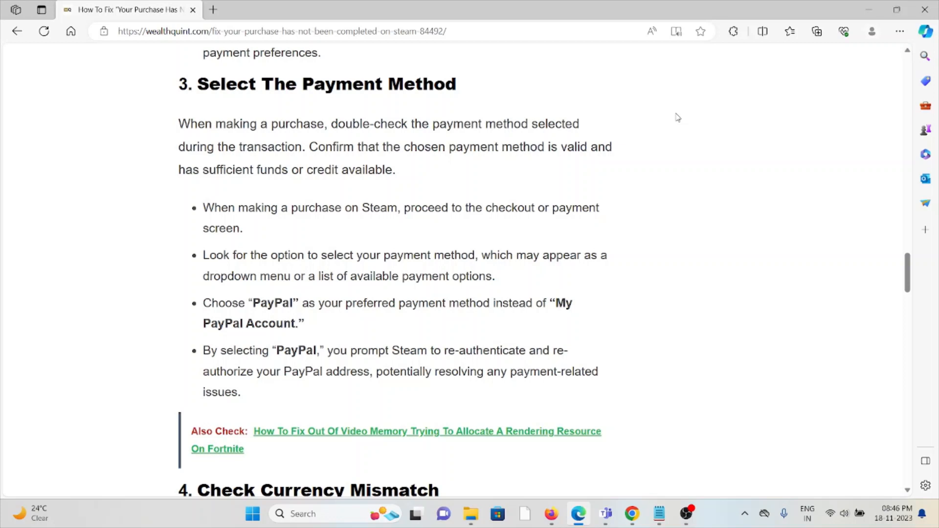
mouse_move(662, 134)
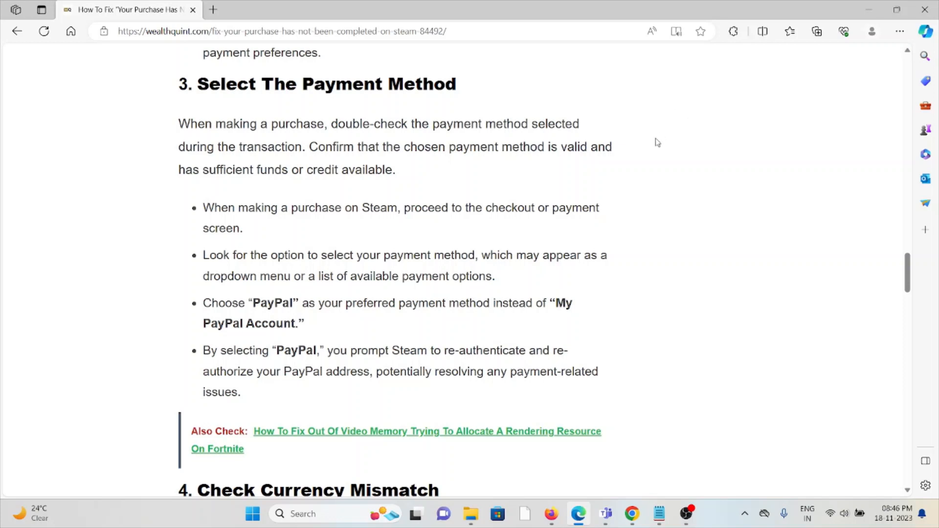
mouse_move(658, 142)
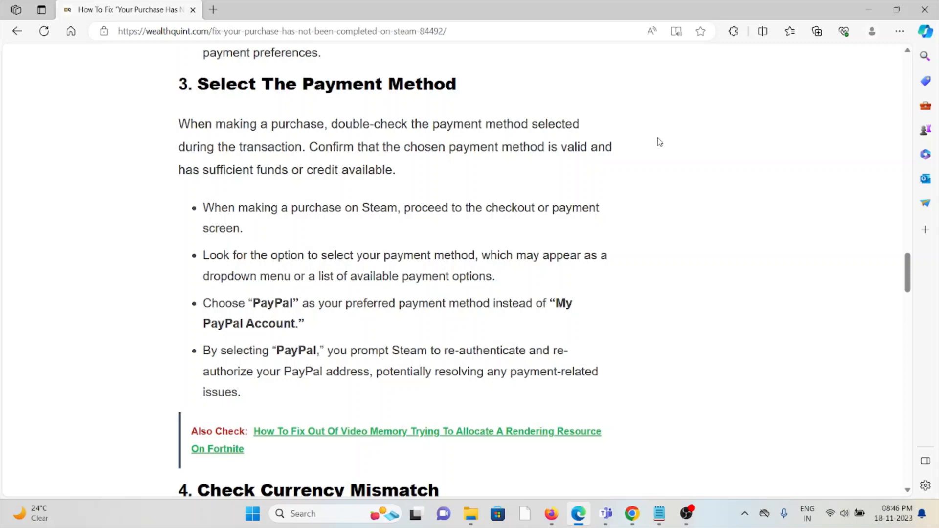
scroll("down", 3)
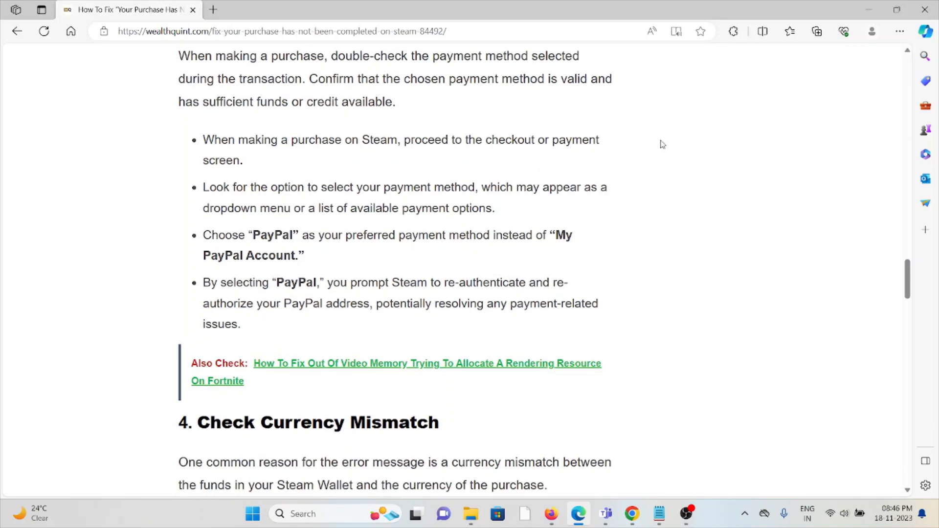
mouse_move(645, 158)
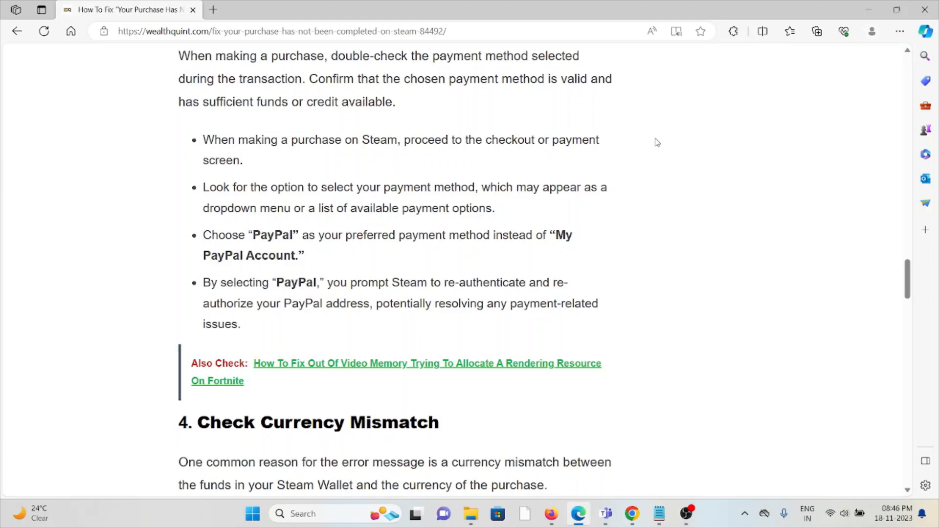
mouse_move(651, 139)
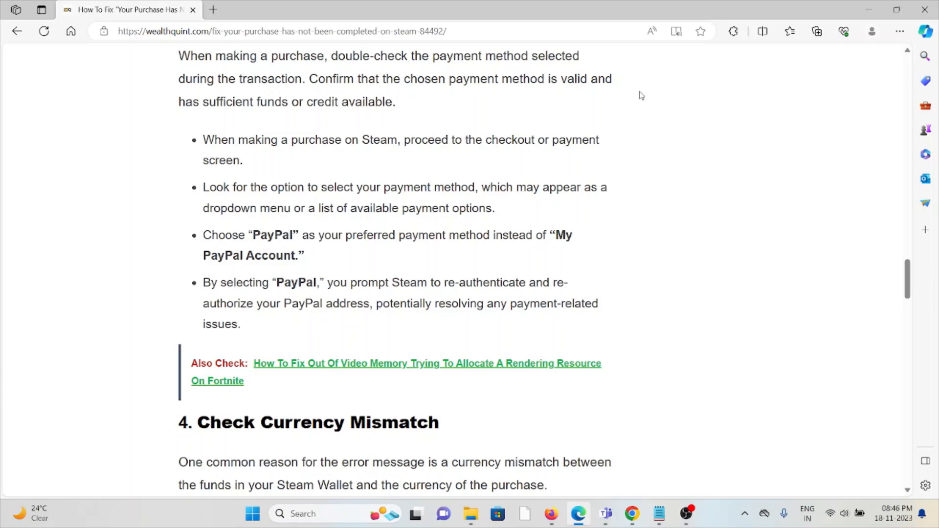
scroll("down", 3)
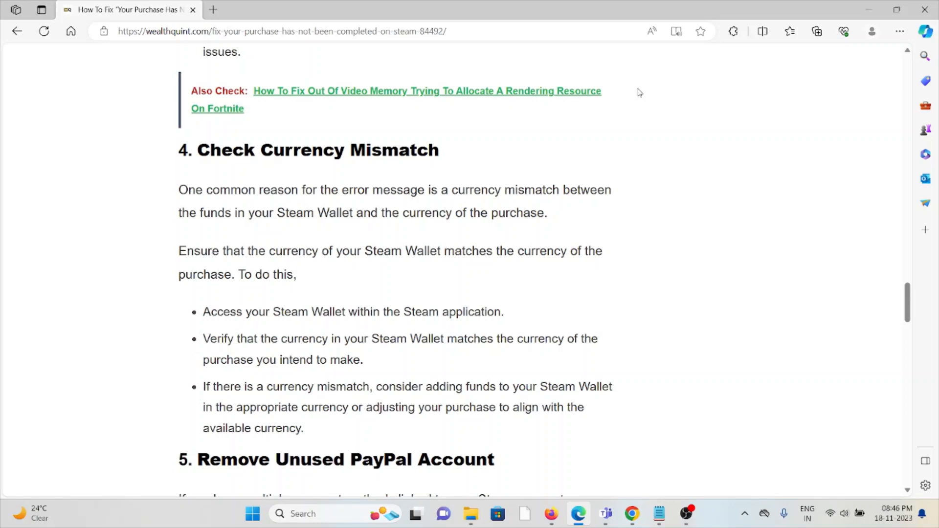
mouse_move(634, 83)
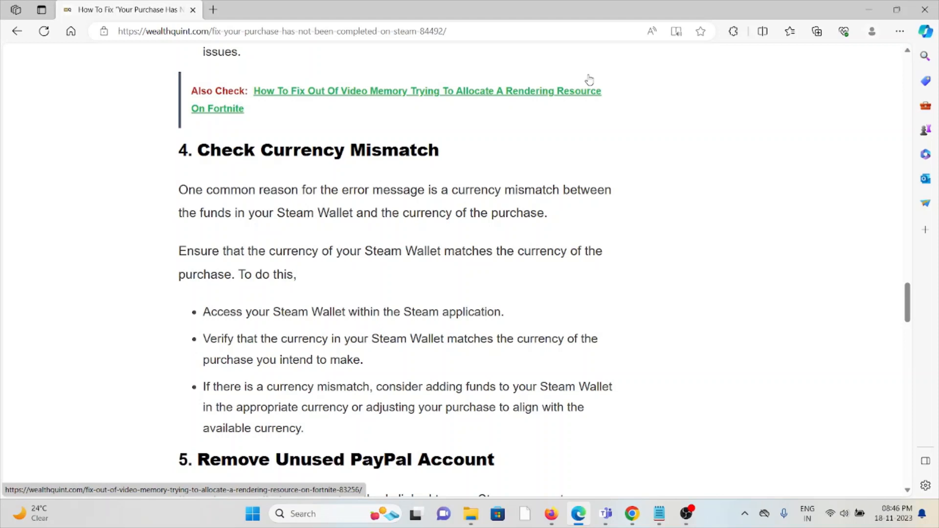
mouse_move(528, 31)
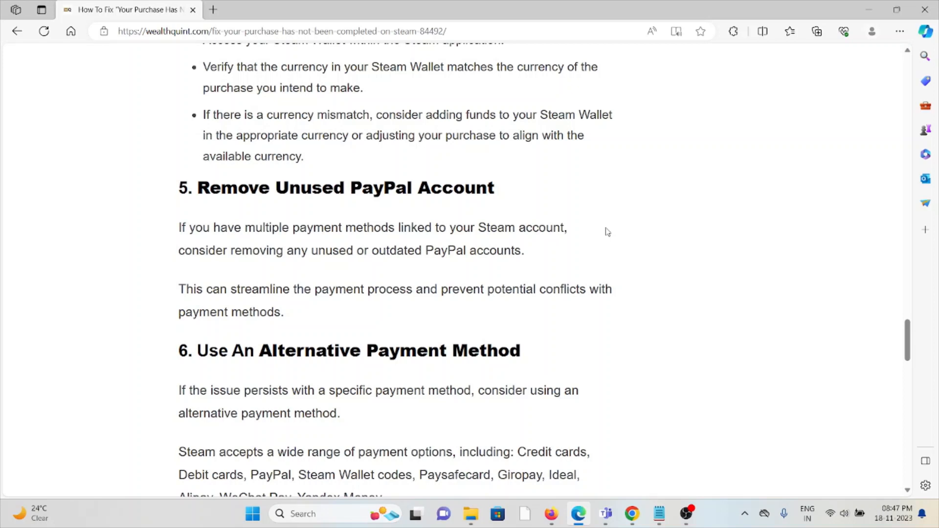
- Scroll to sections 6, Use An Alternative Payment Method, and 7, Retry And Relaunch
scroll("down", 3)
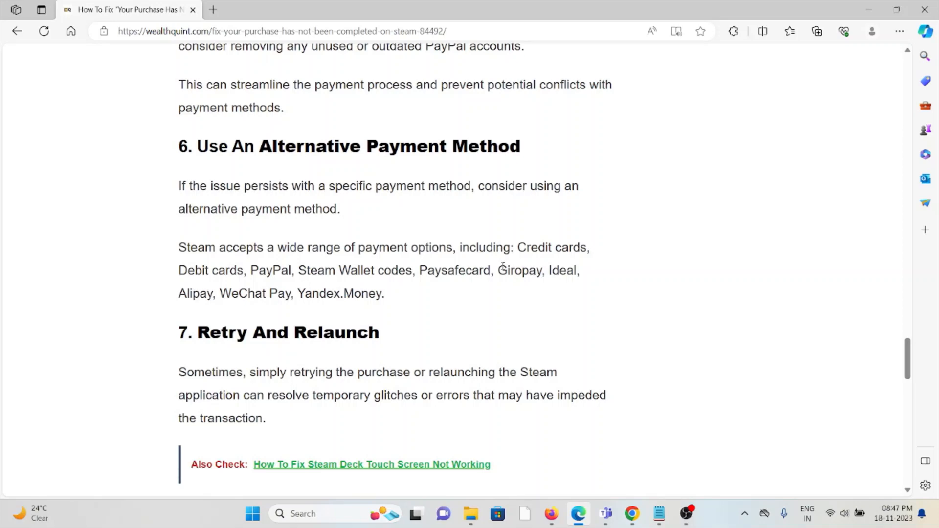
- Scroll to section 8, Contact Steam Support, and on to the article's similar posts list
scroll("down", 3)
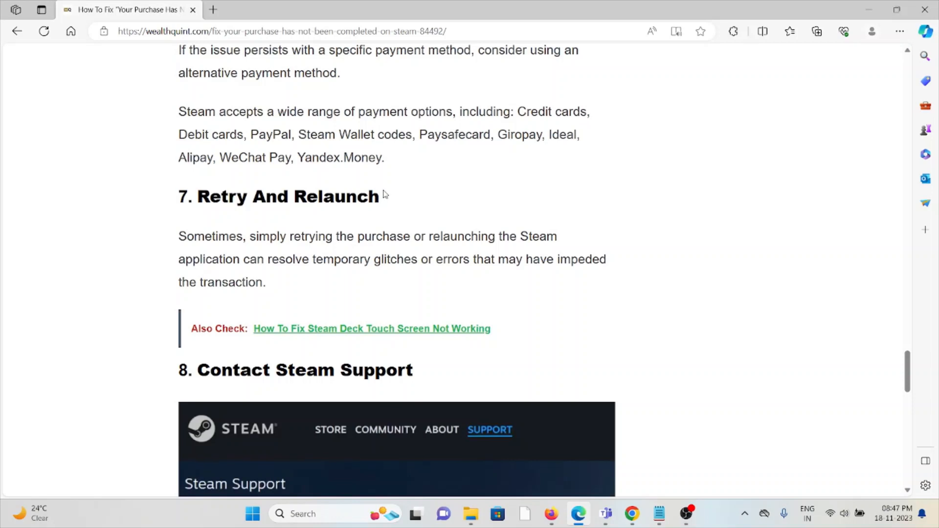
mouse_move(370, 181)
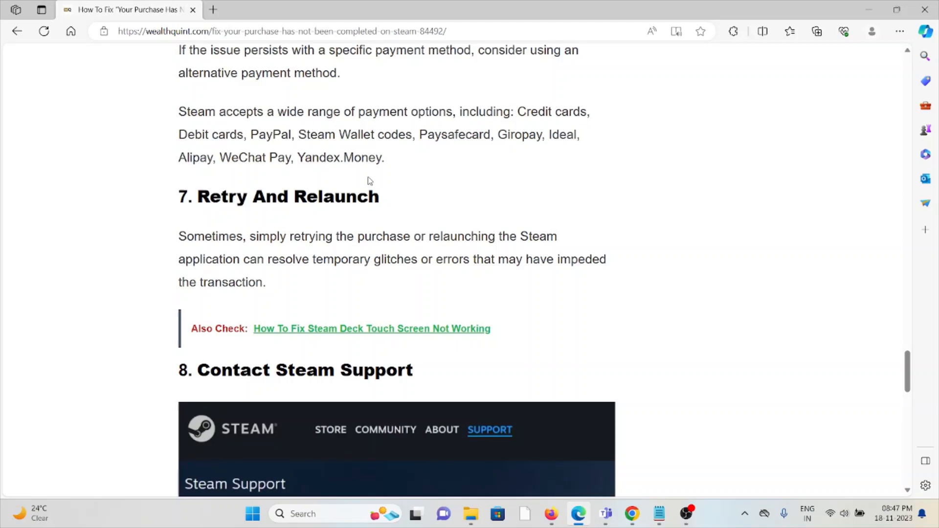
scroll("down", 3)
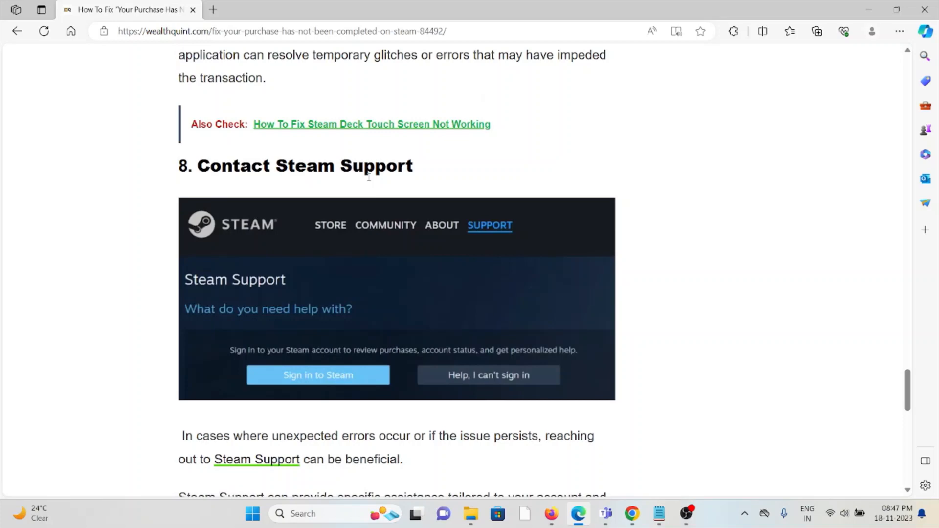
scroll("down", 3)
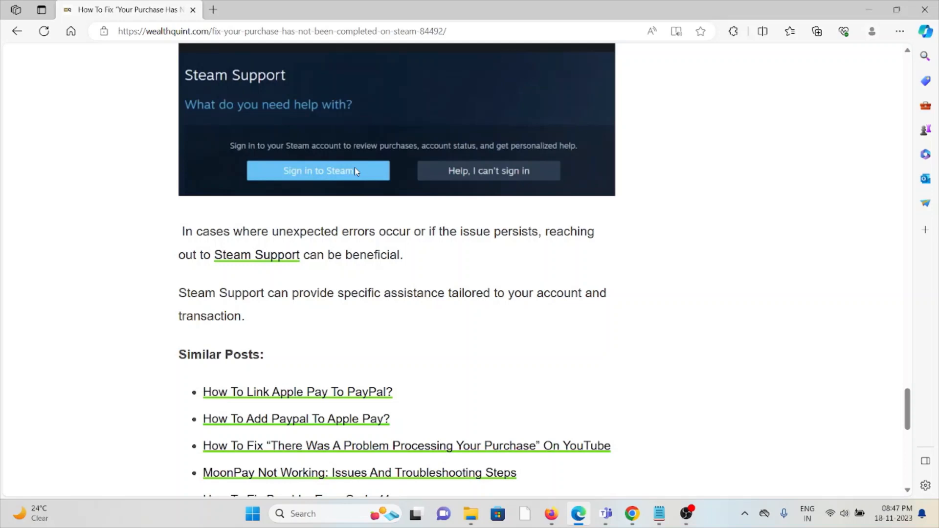
mouse_move(256, 254)
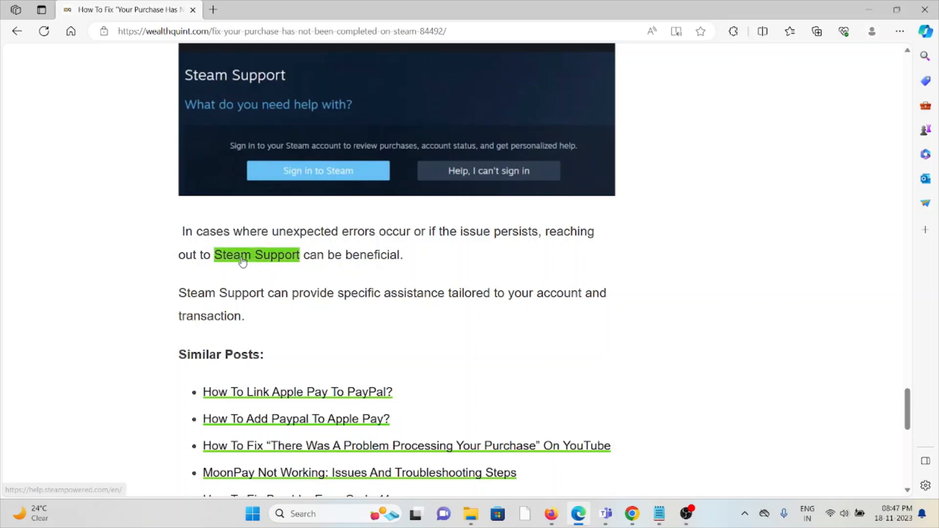
left_click(256, 254)
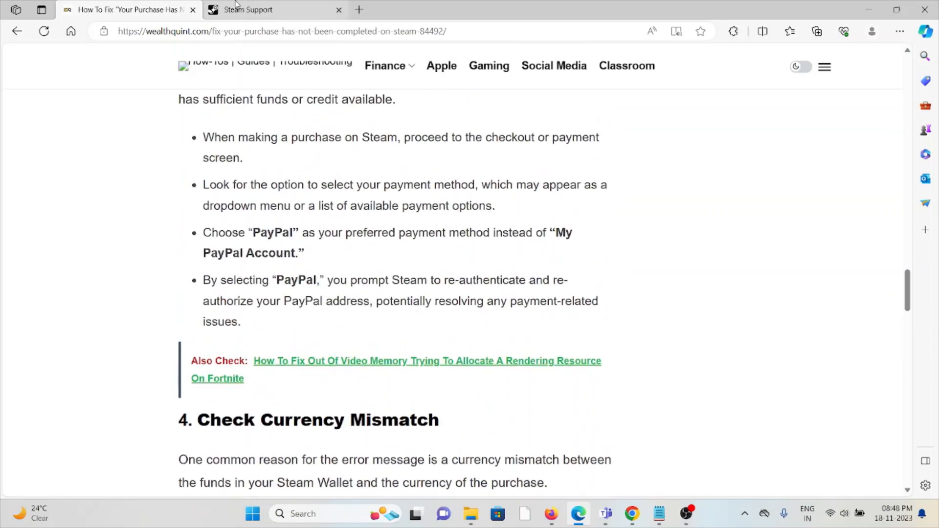
left_click(247, 10)
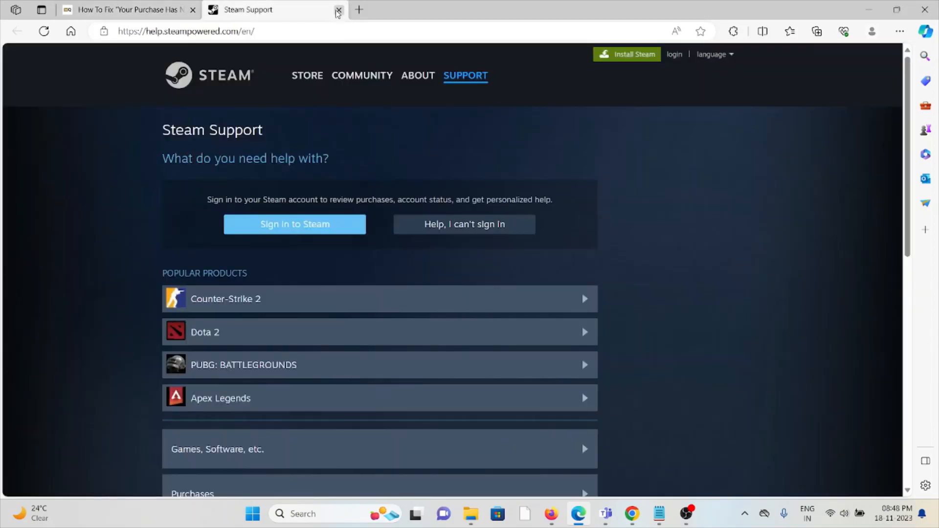
left_click(337, 10)
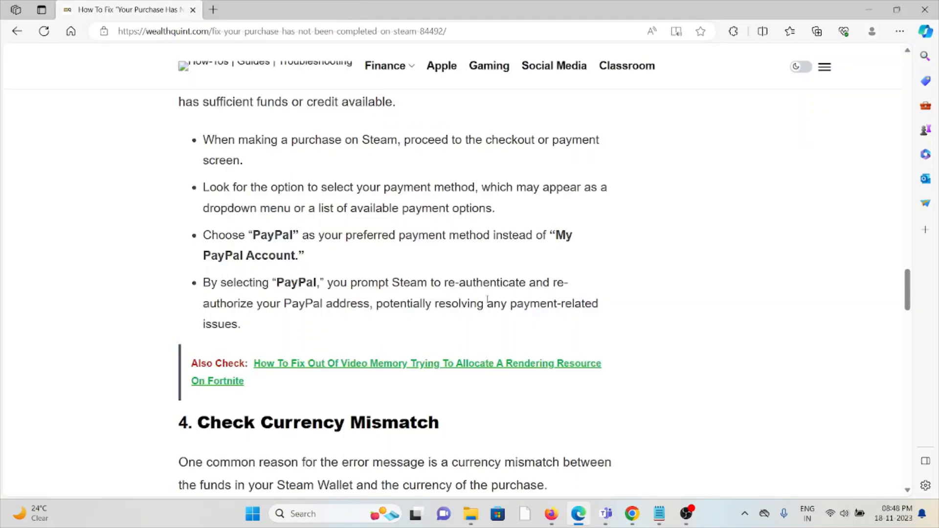